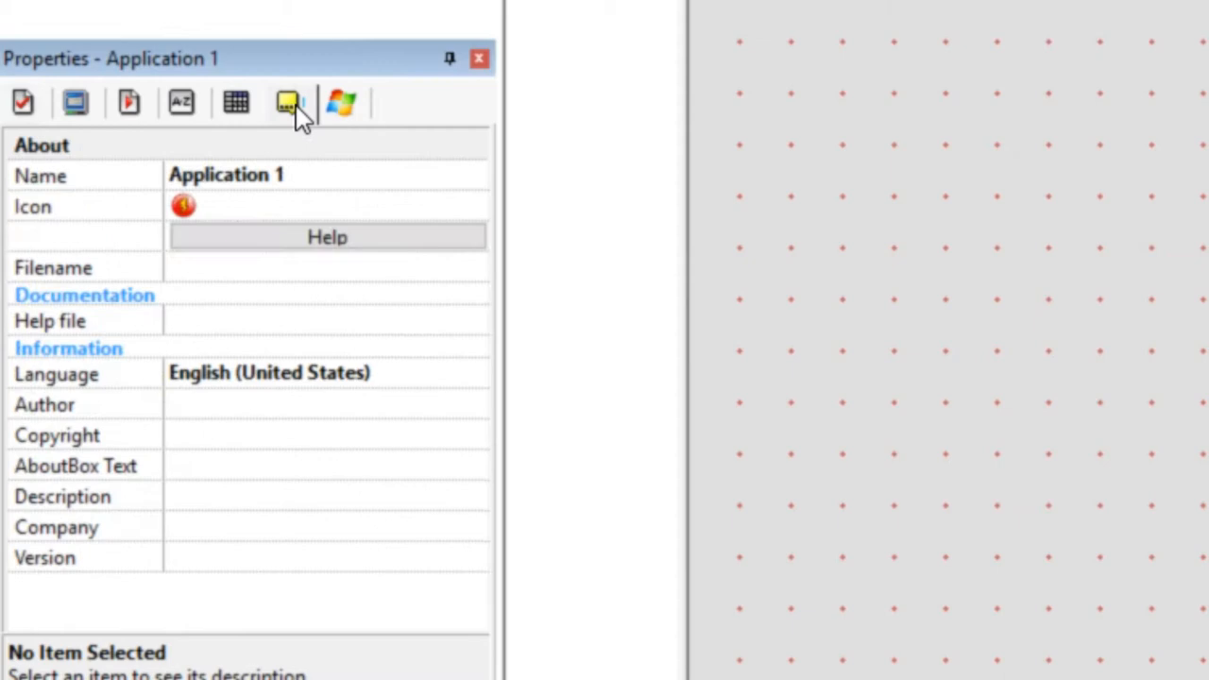
Step: Open the application's Edit icon dialog and view the 32x32-16c version
{"action": "left_click", "coordinate": [288, 102]}
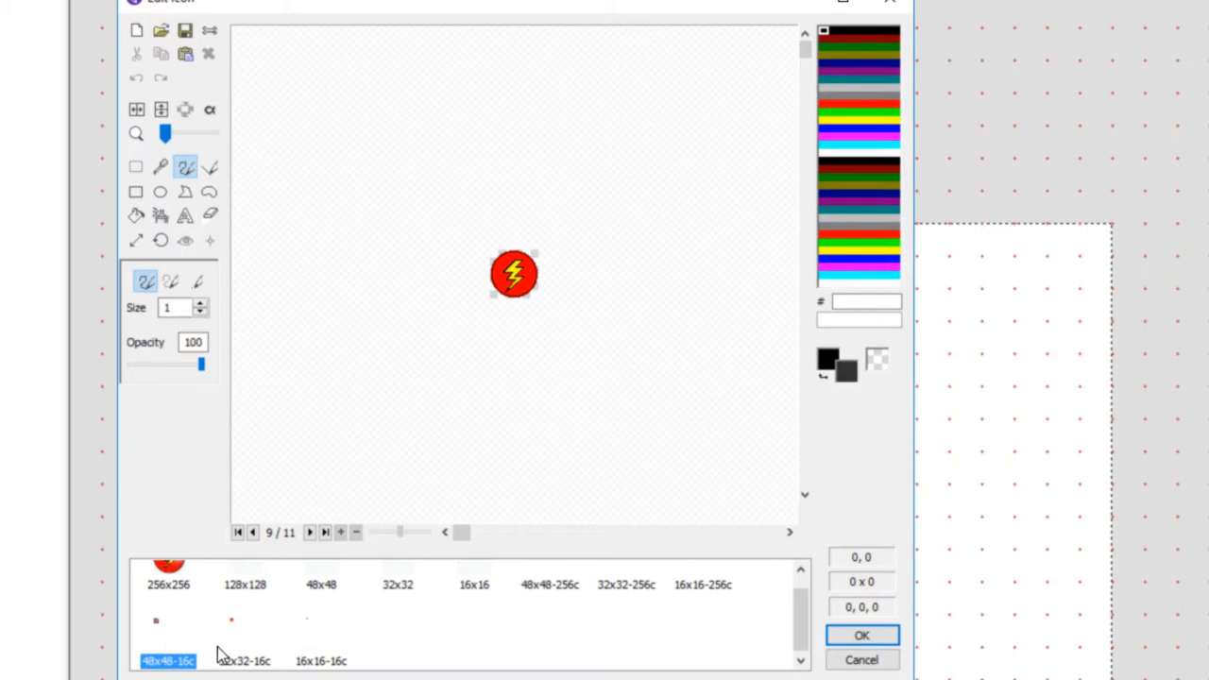
{"action": "left_click", "coordinate": [243, 659]}
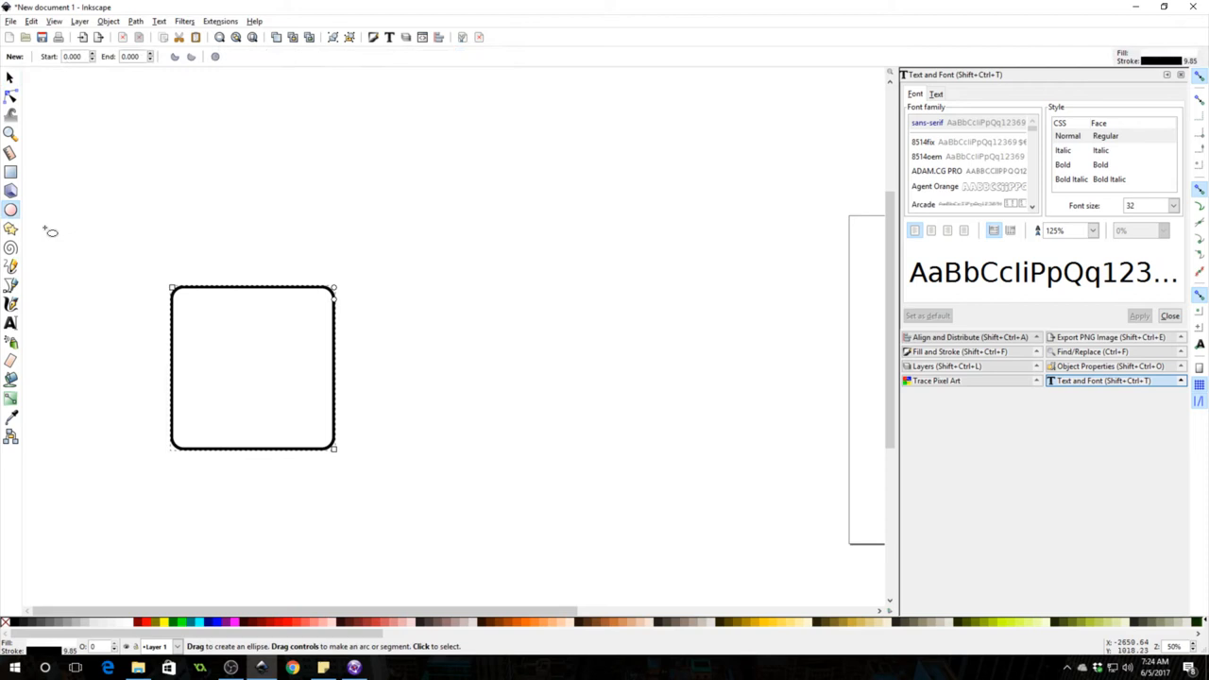
Step: Drag out an ellipse on the Inkscape canvas for the slime's body
{"action": "left_click_drag", "start_coordinate": [449, 306], "coordinate": [609, 450]}
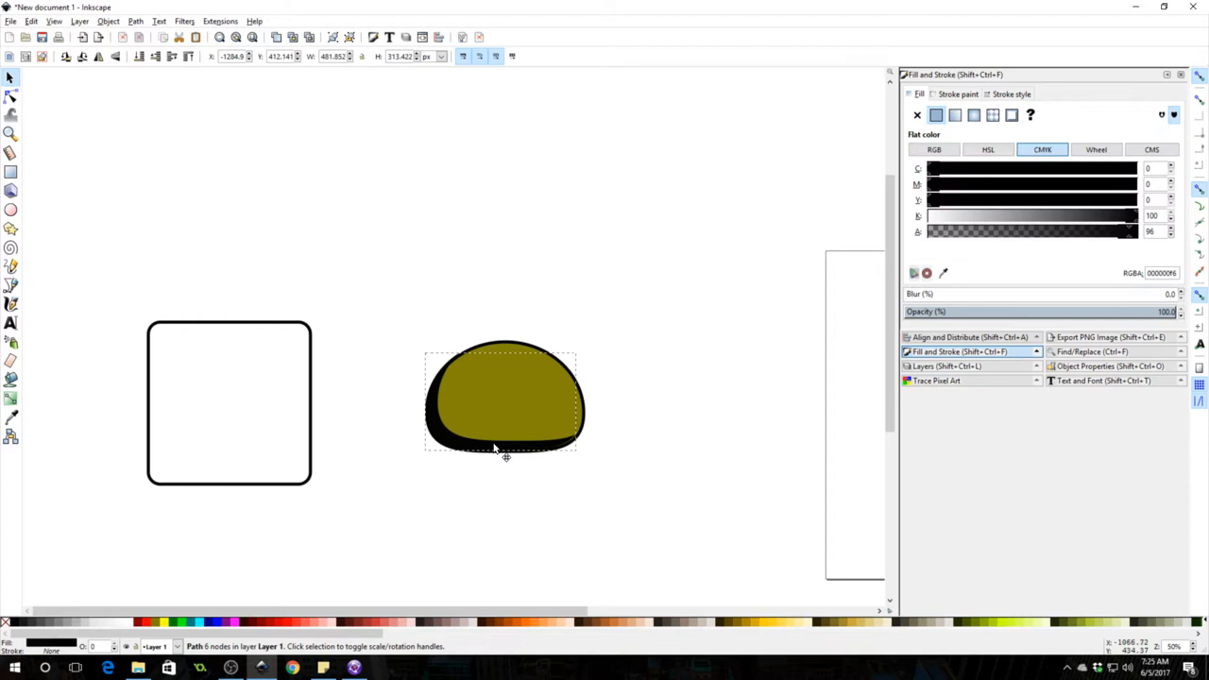
Step: Reshape the dark shading shape beneath the olive slime body
{"action": "left_click_drag", "start_coordinate": [1139, 312], "coordinate": [992, 311]}
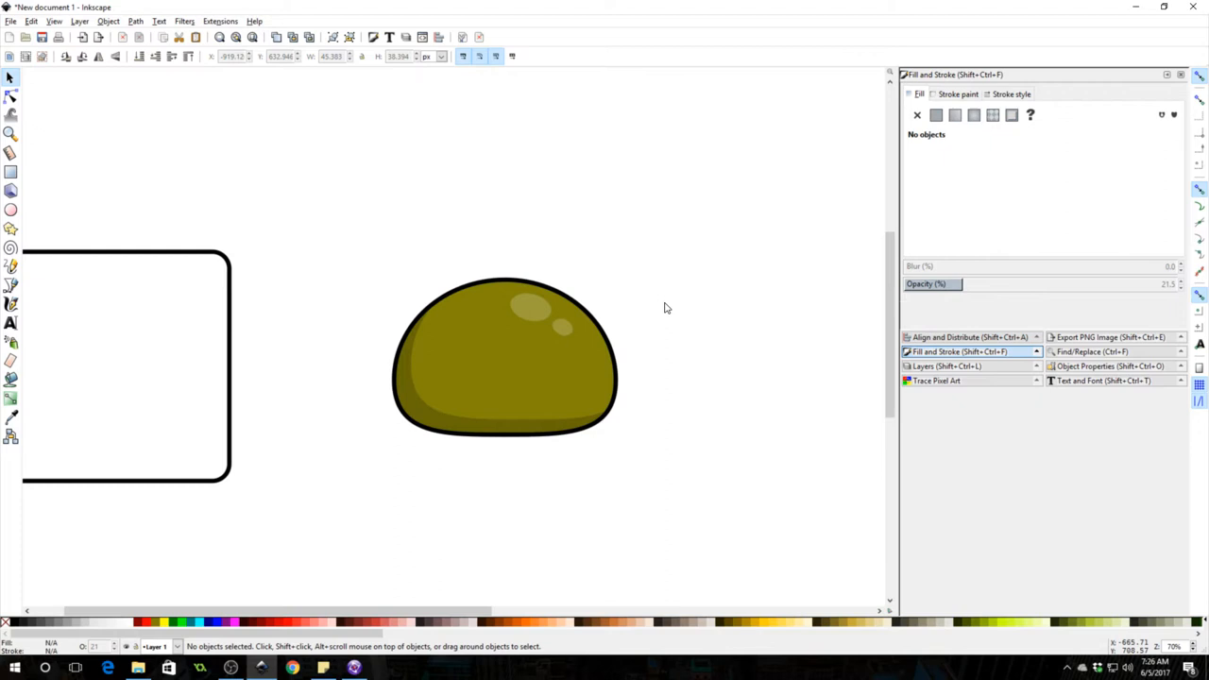
Step: Draw a white circle above the slime body as its first eye
{"action": "left_click", "coordinate": [12, 209]}
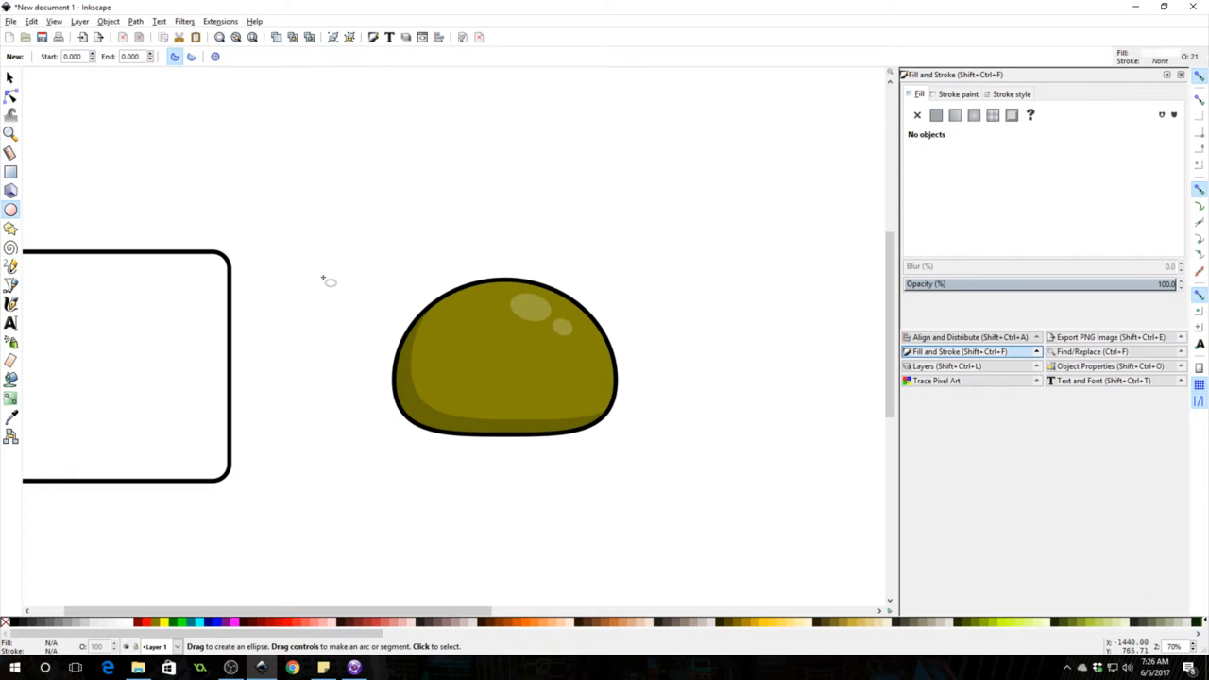
{"action": "left_click_drag", "start_coordinate": [303, 198], "coordinate": [381, 274]}
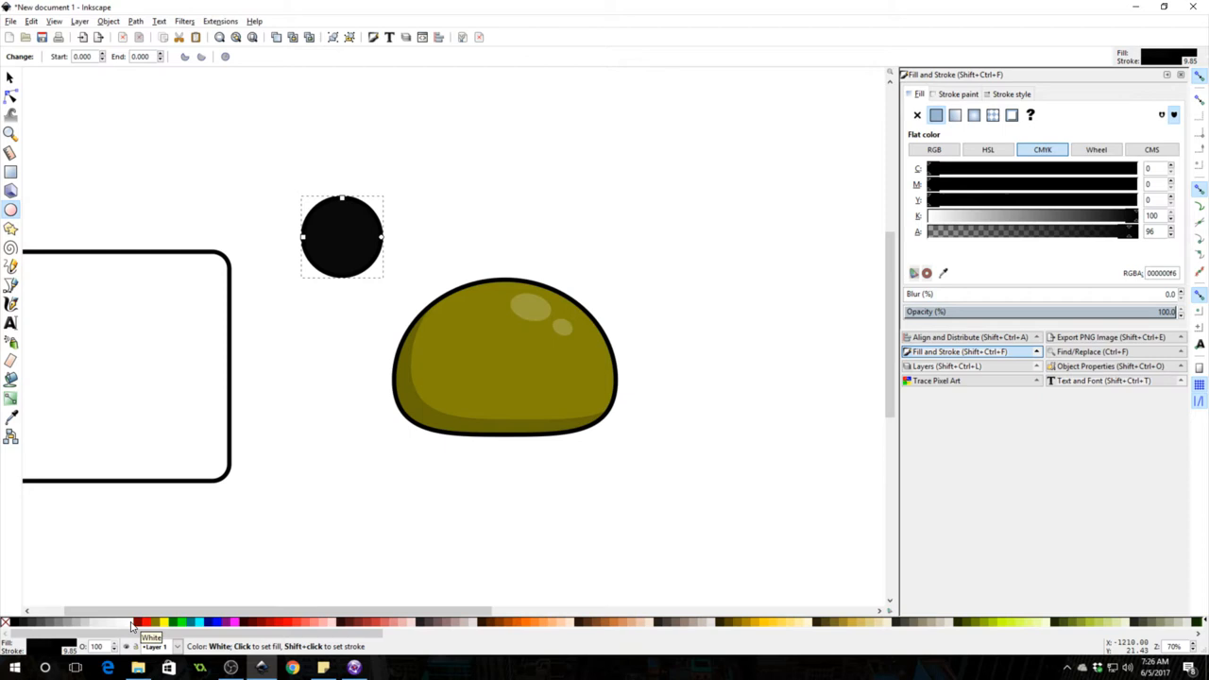
{"action": "left_click", "coordinate": [130, 622]}
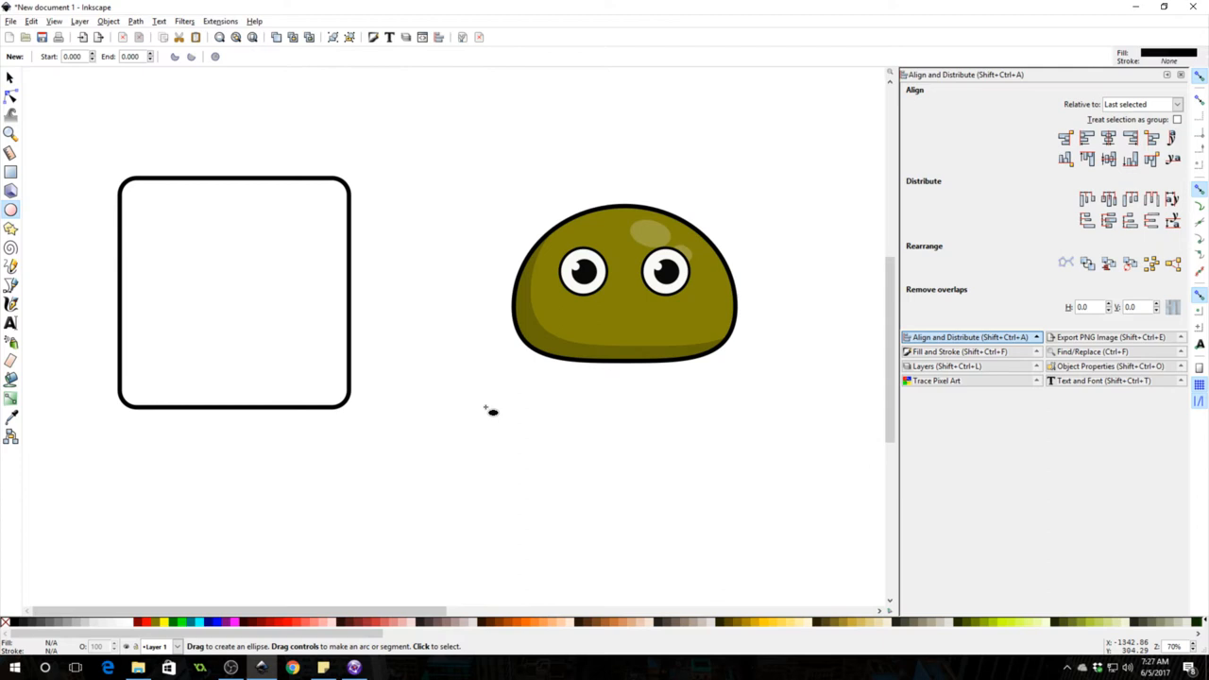
Step: Draw a small ellipse below the eyes as the slime's mouth
{"action": "left_click_drag", "start_coordinate": [482, 406], "coordinate": [648, 482]}
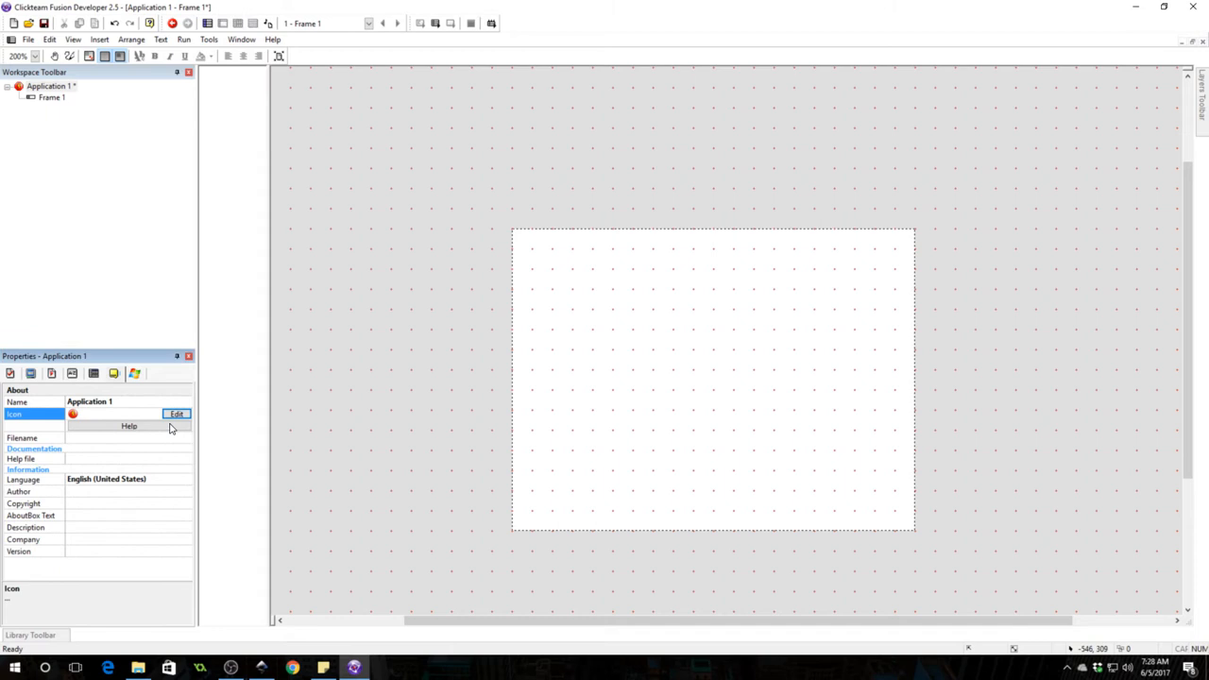
Step: Open the application icon editor and select the 256x256 version
{"action": "left_click", "coordinate": [176, 414]}
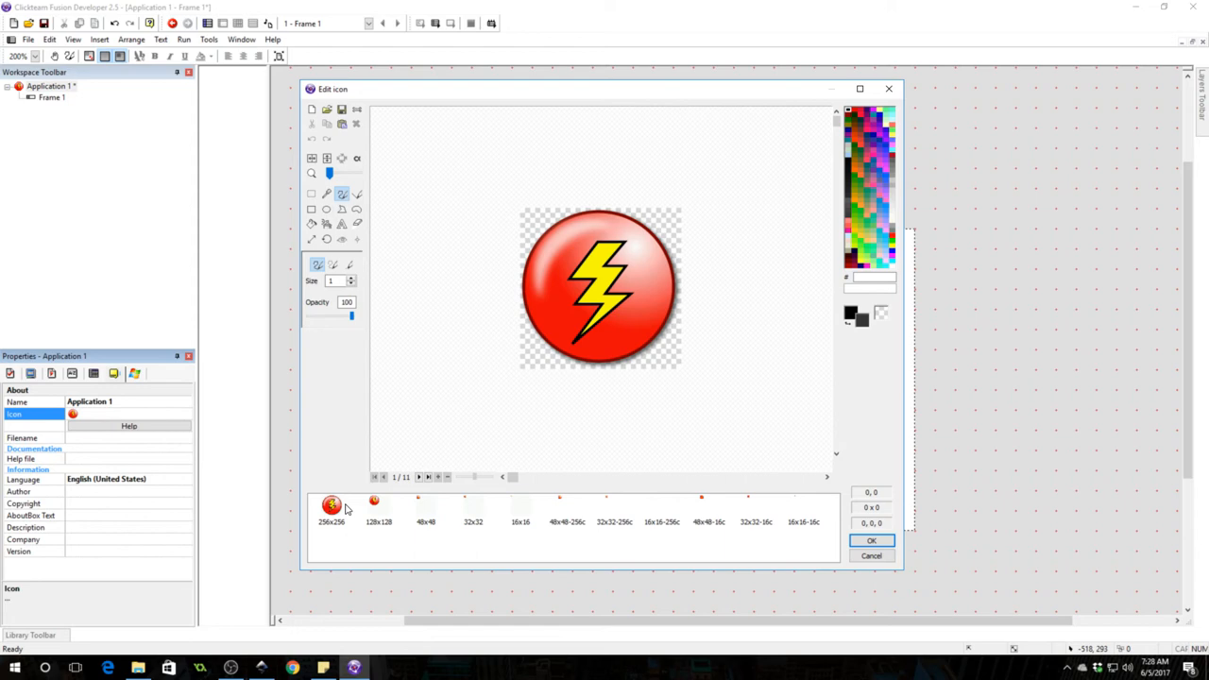
{"action": "left_click", "coordinate": [378, 506]}
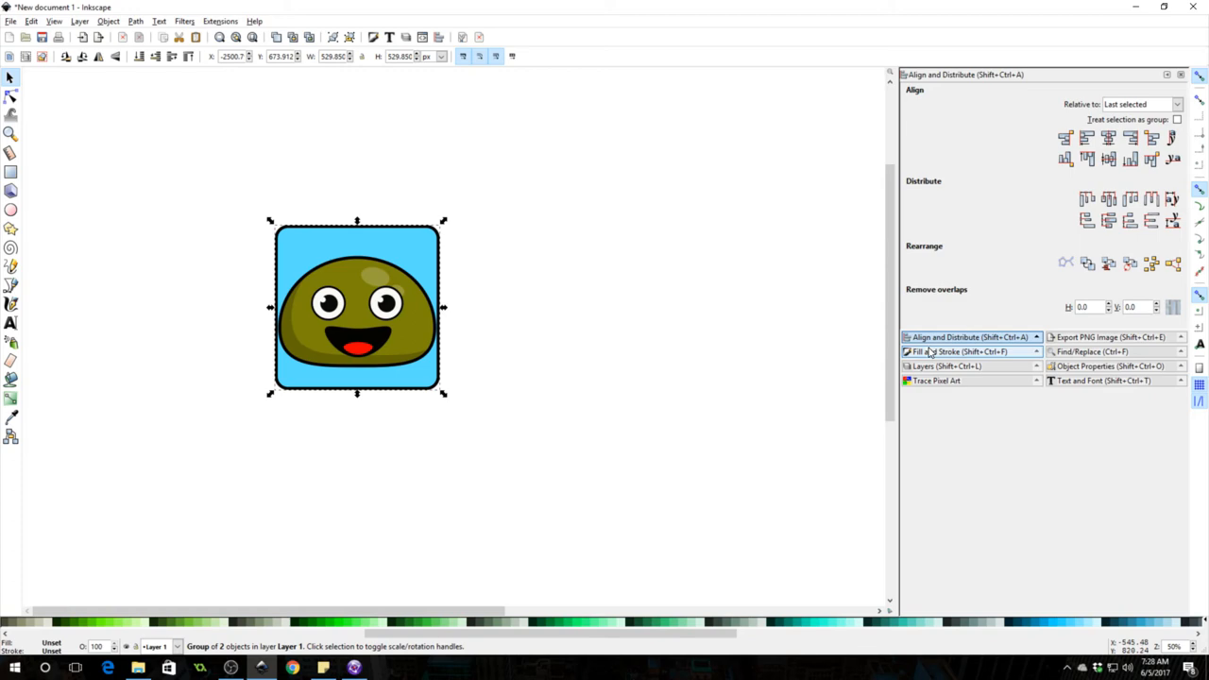
Step: Export the slime icon at 256x256 PNG and set up a 128x128 Desktop export
{"action": "left_click", "coordinate": [1109, 338]}
{"action": "type", "text": "256"}
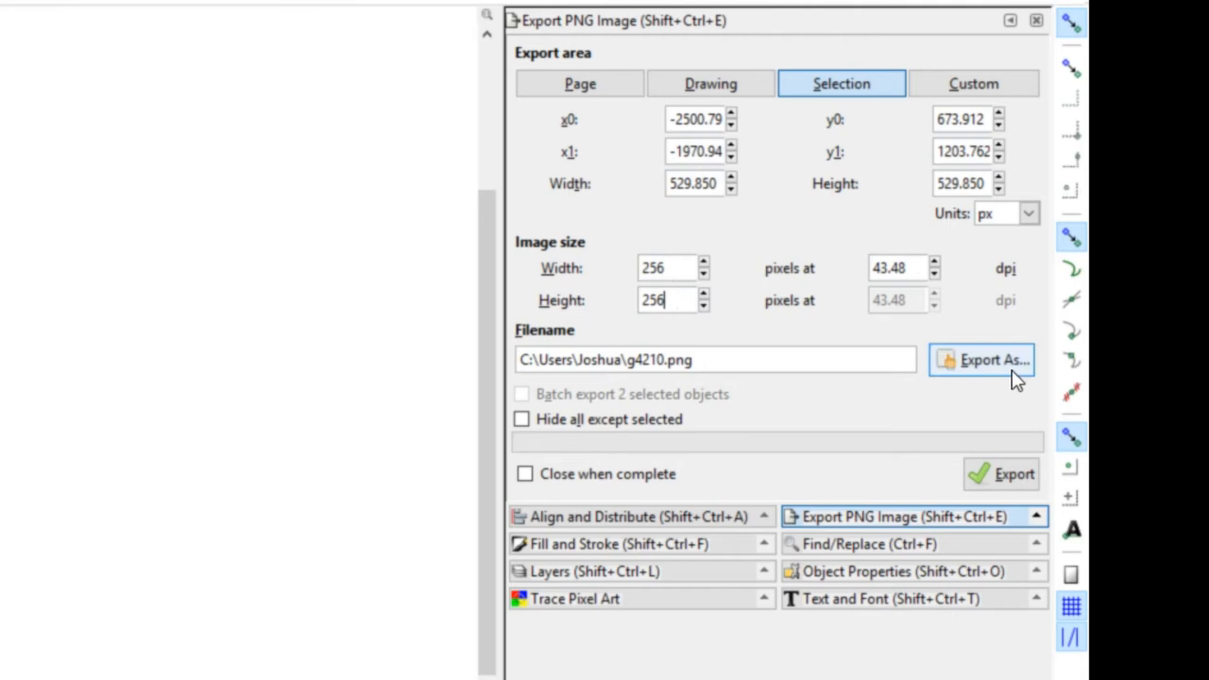
{"action": "left_click", "coordinate": [993, 359]}
{"action": "type", "text": "128"}
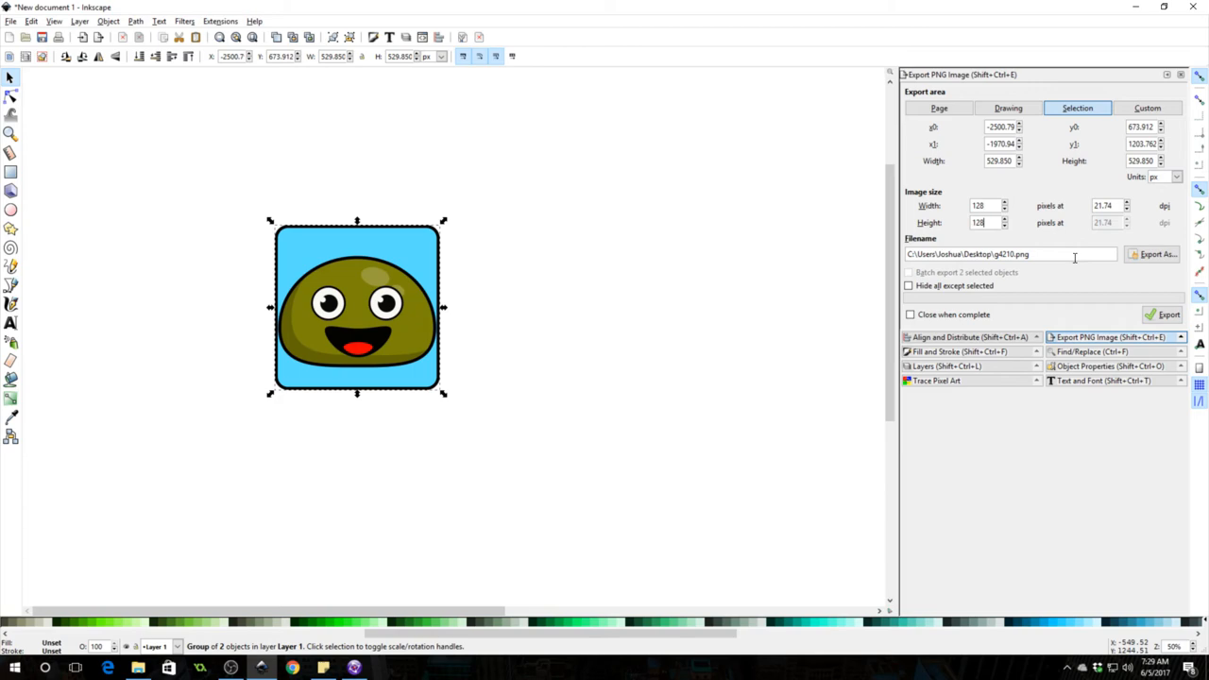
Step: Export the icon as 128x128.png and return to Clickteam Fusion
{"action": "left_click", "coordinate": [1156, 254]}
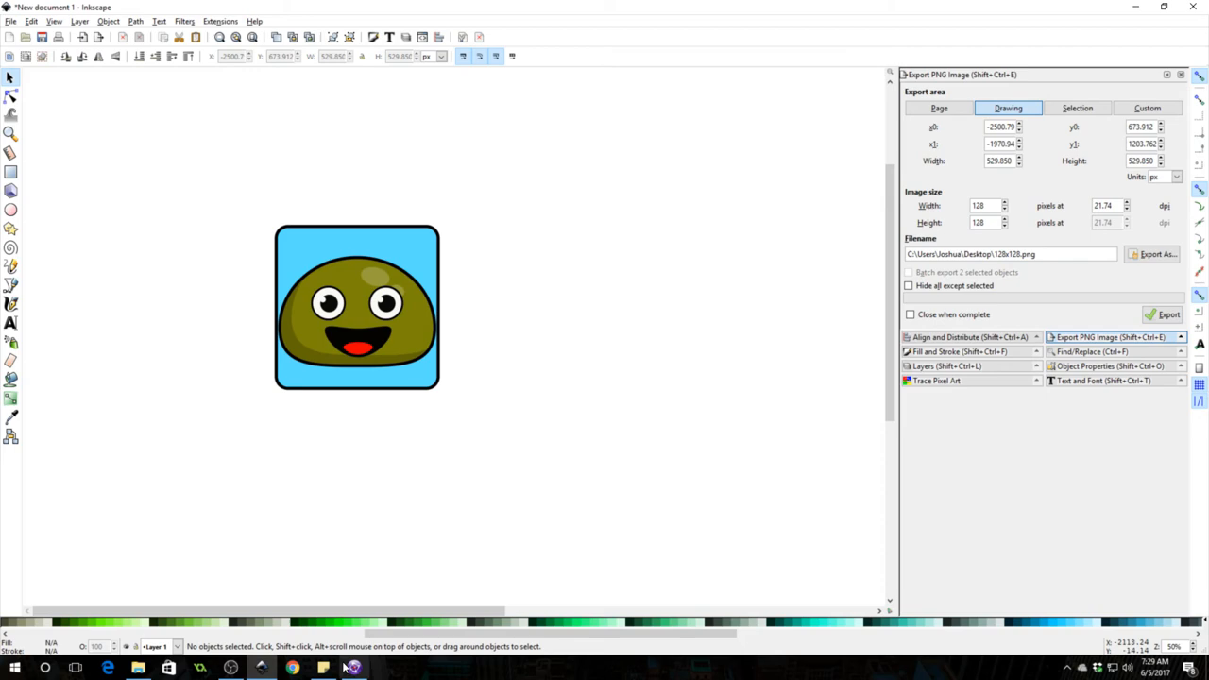
{"action": "left_click", "coordinate": [351, 668]}
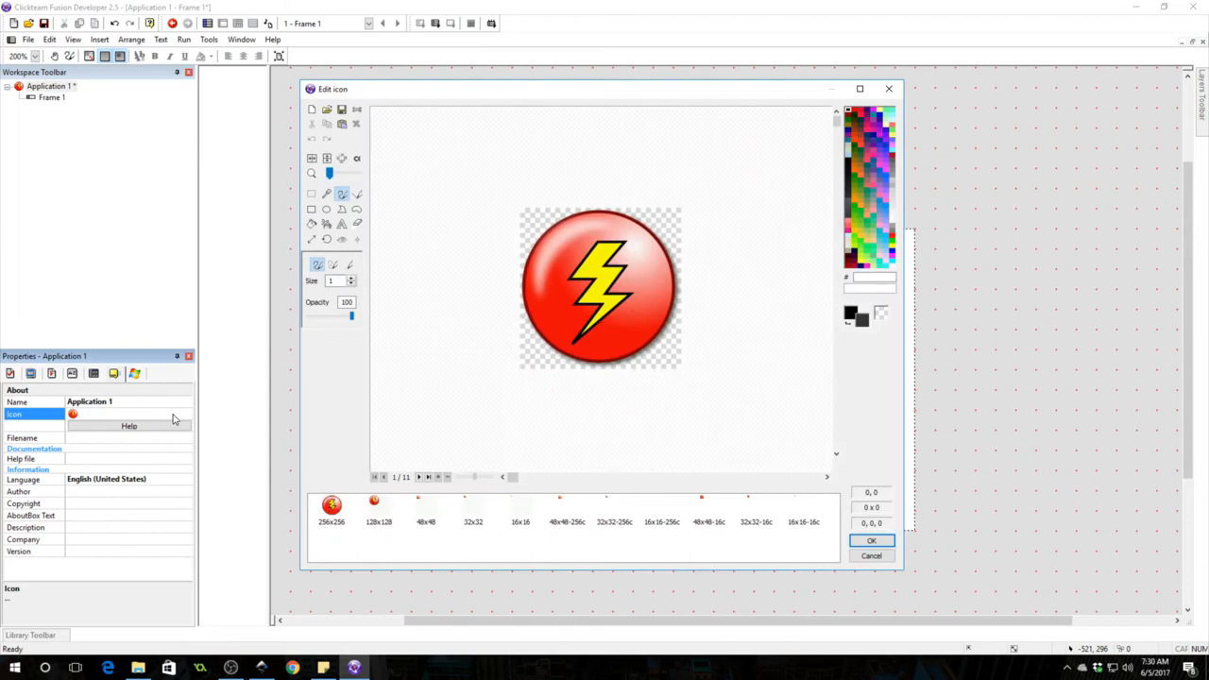
Step: Select the 256x256 thumbnail in the Edit icon dialog
{"action": "left_click", "coordinate": [331, 505]}
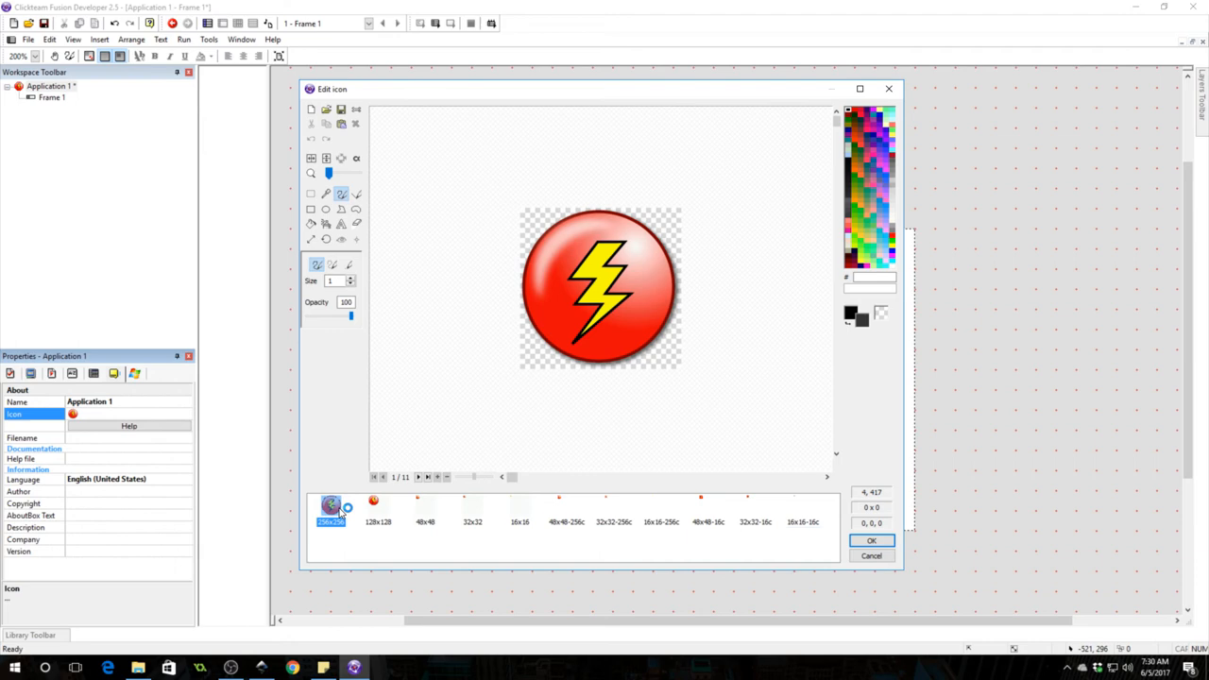
{"action": "mouse_move", "coordinate": [326, 110]}
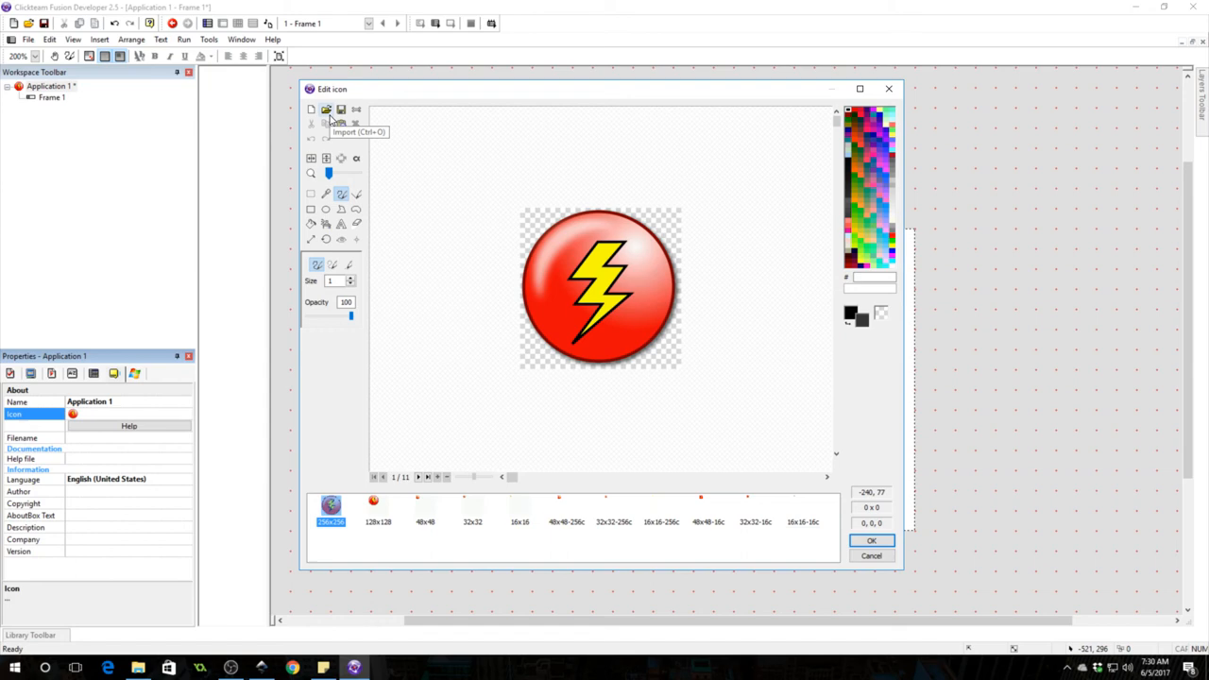
Step: Import the Desktop slime PNGs into the 256x256 and 128x128 icon slots
{"action": "left_click", "coordinate": [326, 110]}
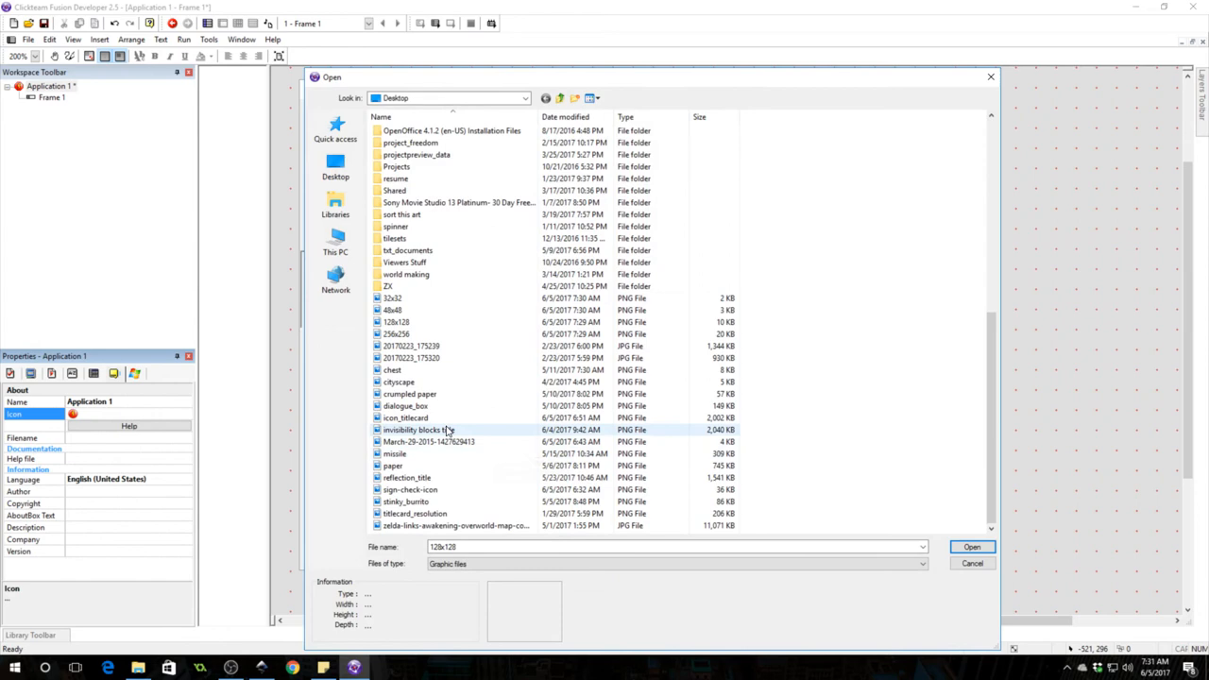
{"action": "left_click", "coordinate": [971, 547]}
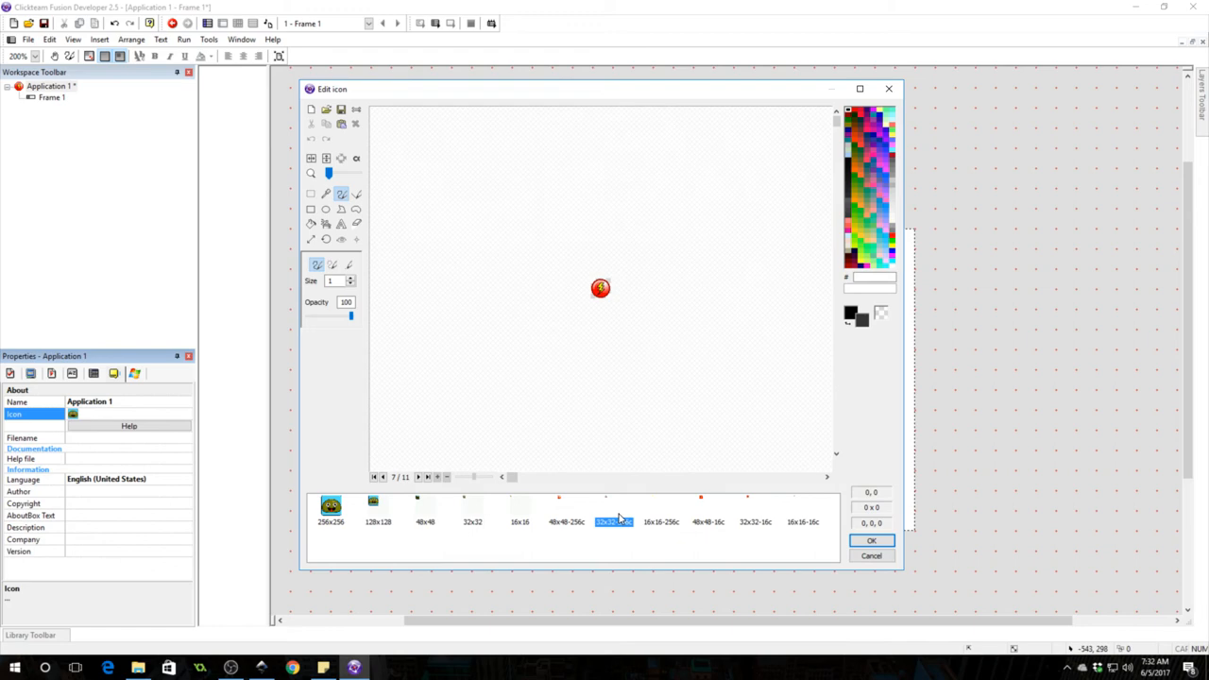
{"action": "mouse_move", "coordinate": [533, 535]}
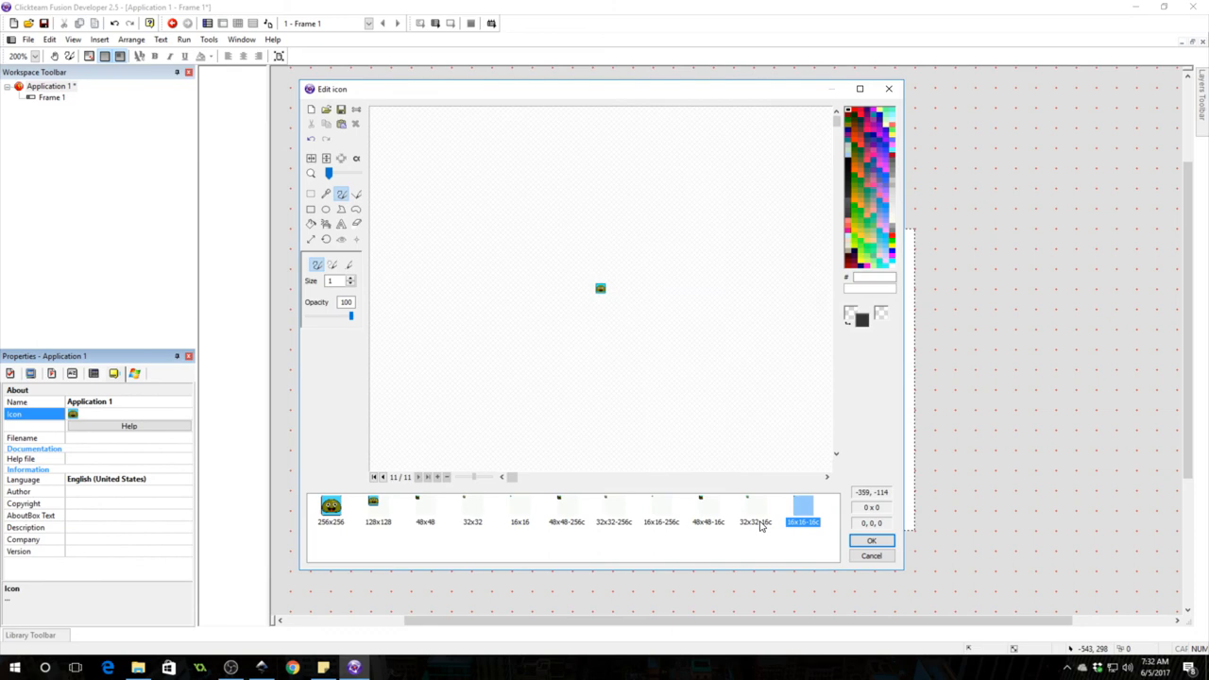
Step: Confirm the slime icon for Application 1, then select the Filename property
{"action": "left_click", "coordinate": [871, 555]}
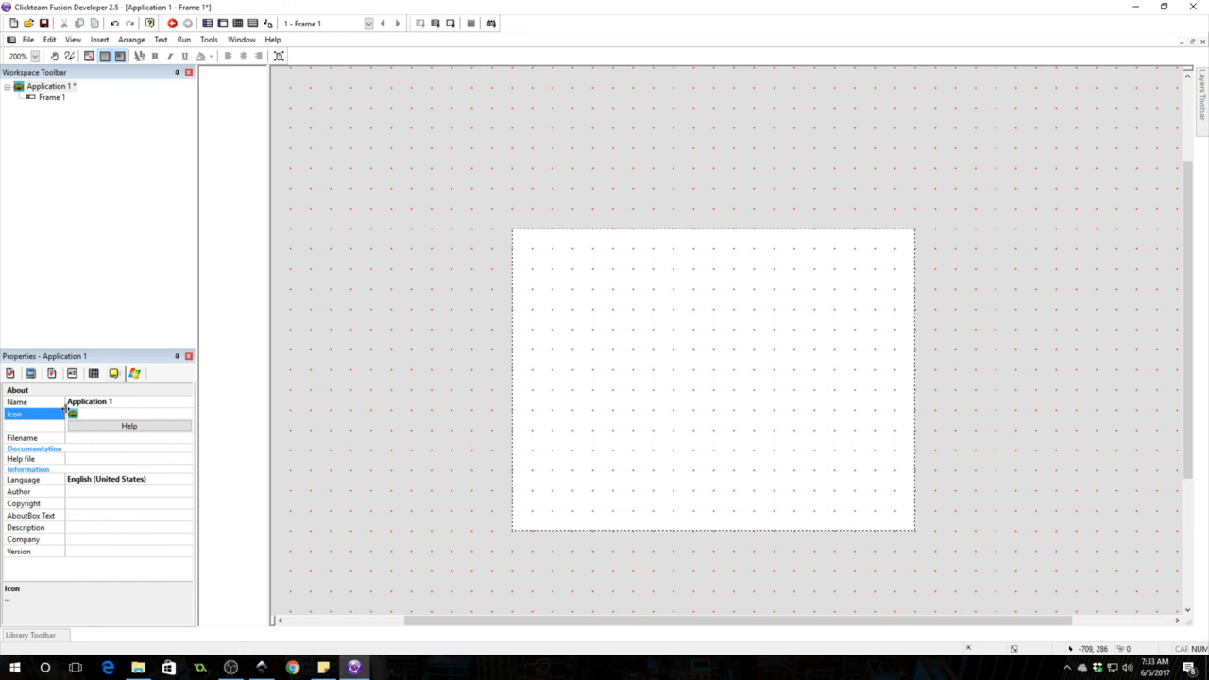
{"action": "left_click", "coordinate": [21, 437]}
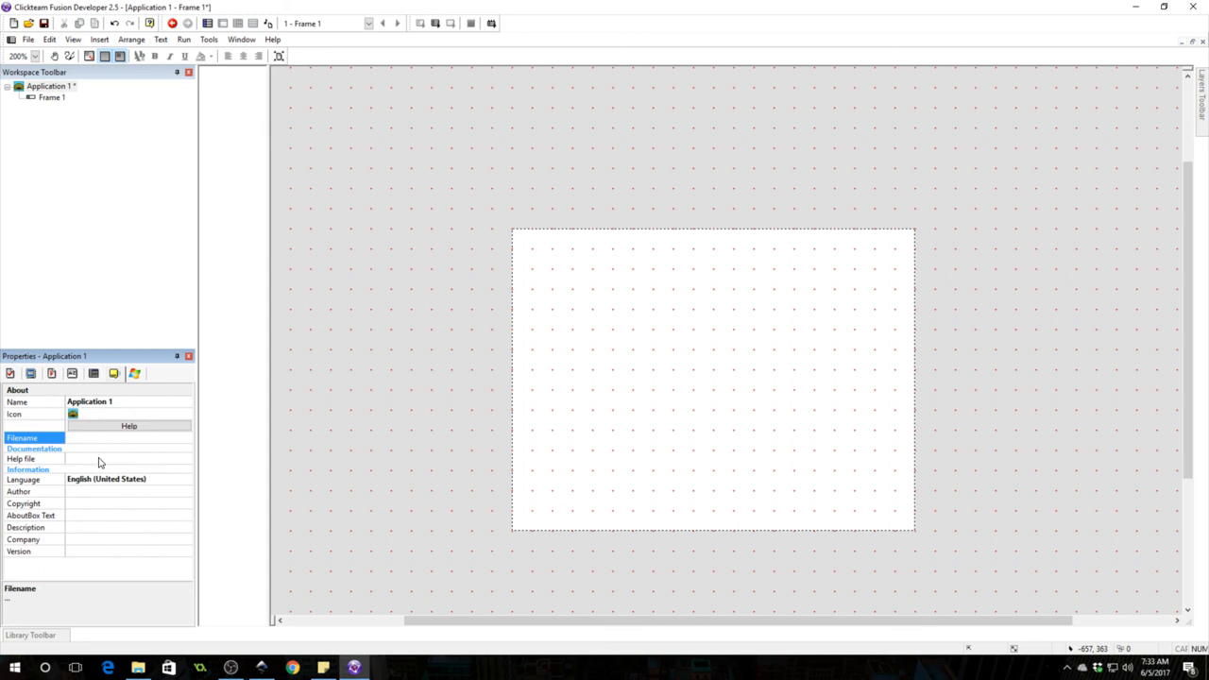